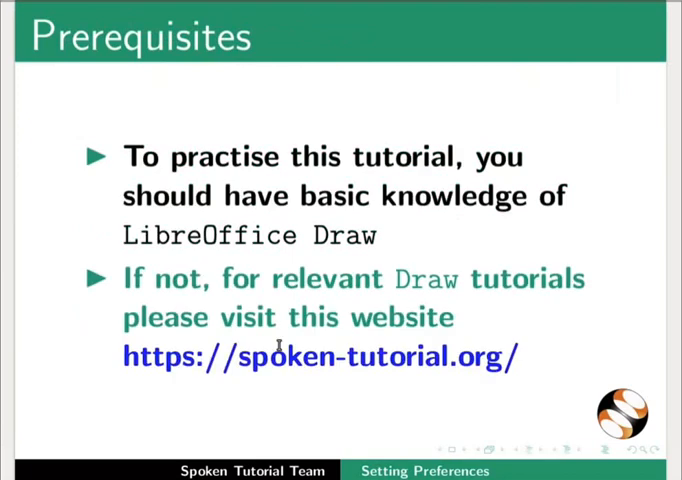
mouse_move(287, 375)
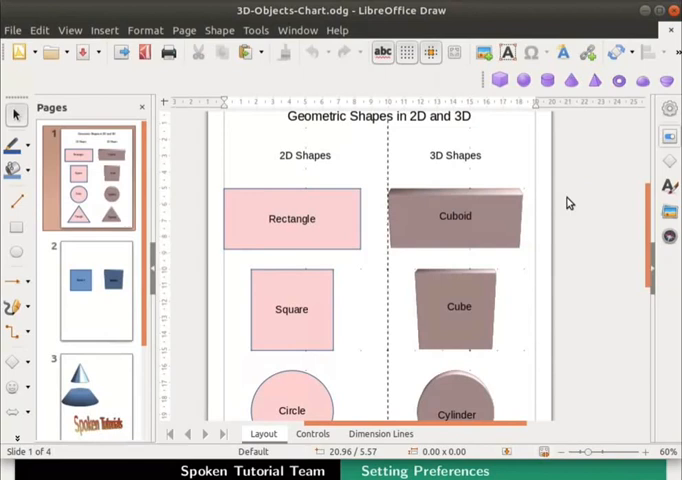
mouse_move(385, 206)
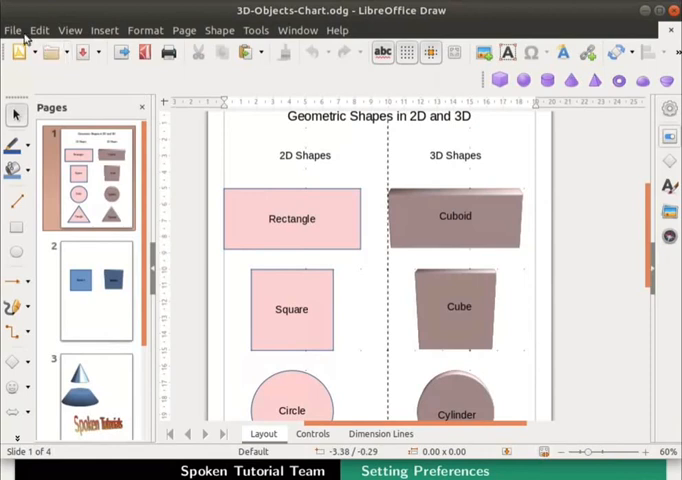
Show the General properties of 3D-Objects-Chart: type, location, size, dates and revision
click(14, 29)
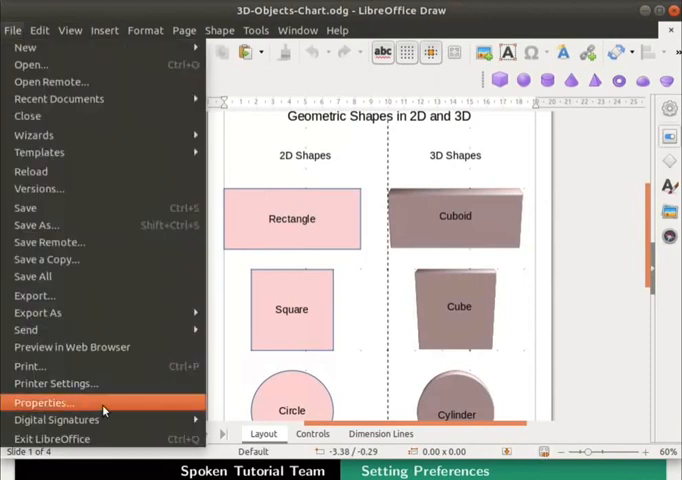
click(44, 402)
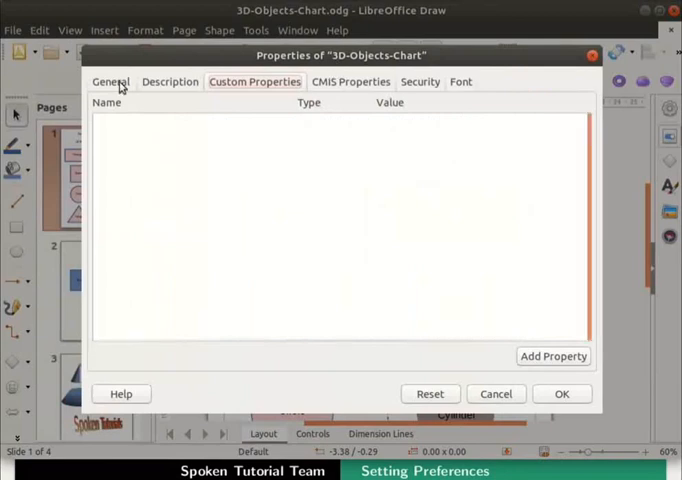
click(111, 81)
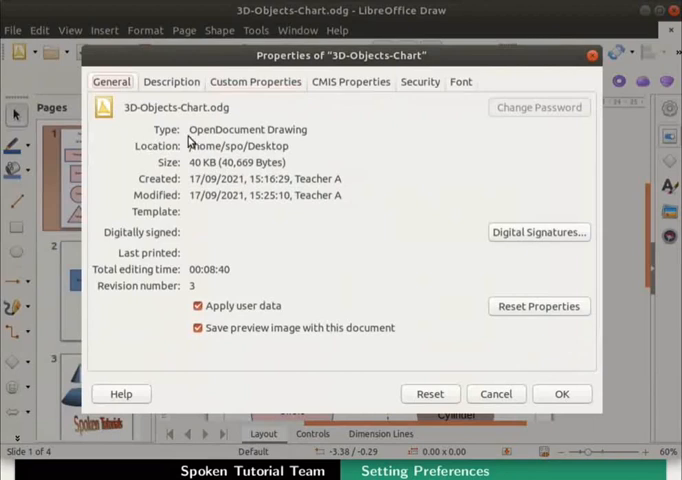
mouse_move(188, 180)
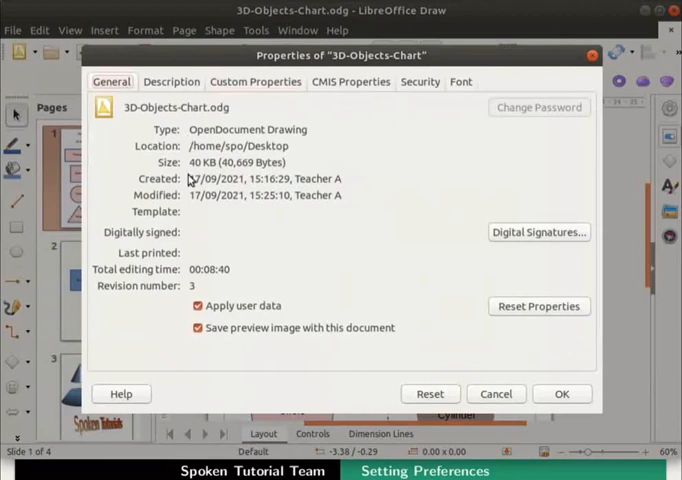
mouse_move(178, 298)
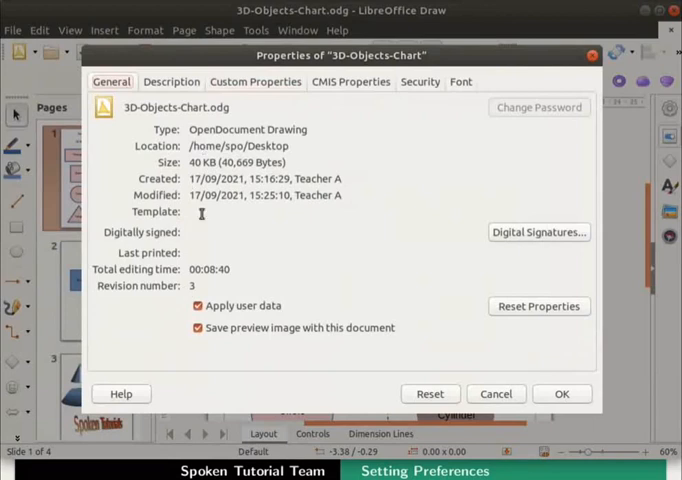
Enter title '3D Objects Chart', subject '3D Objects Comparisions', keywords '3D, 3D Effects', and comment 'Learning about File Properties.'
click(171, 81)
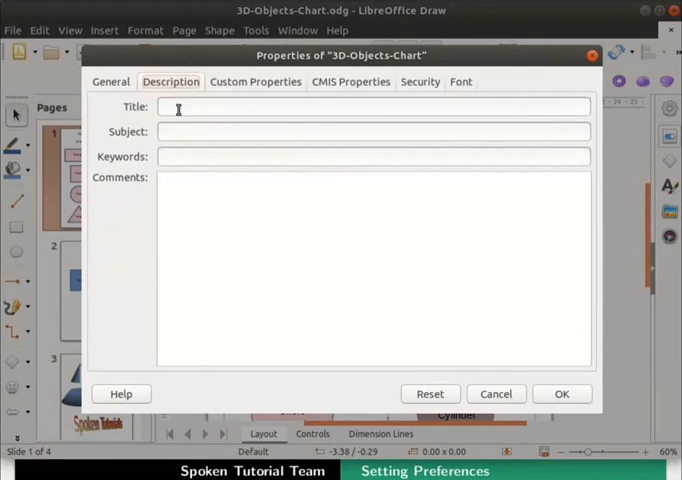
mouse_move(162, 140)
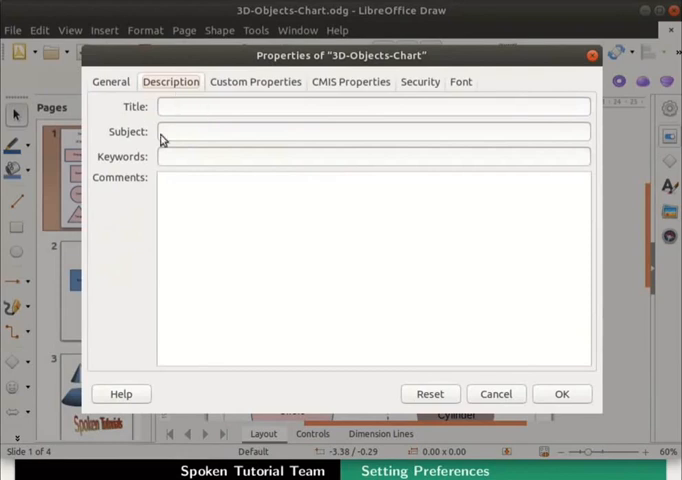
mouse_move(162, 171)
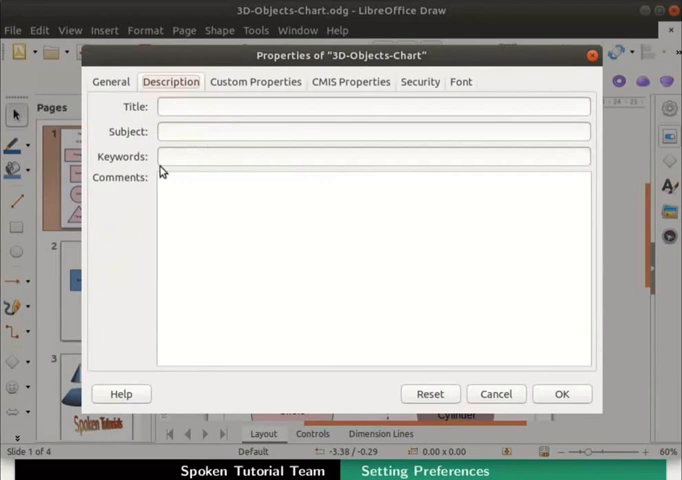
mouse_move(133, 184)
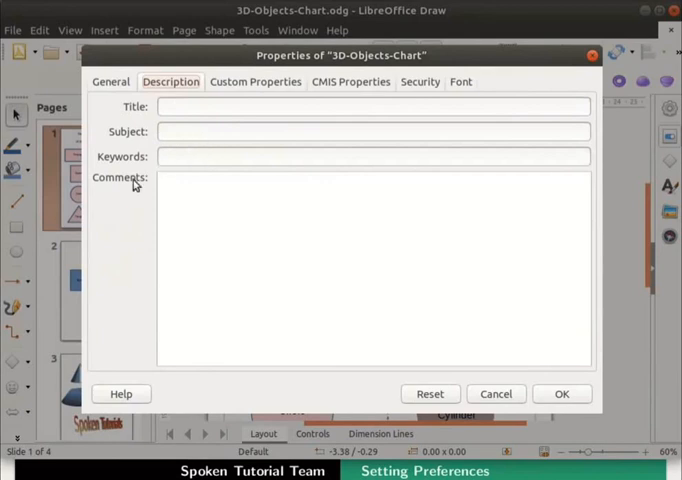
mouse_move(215, 196)
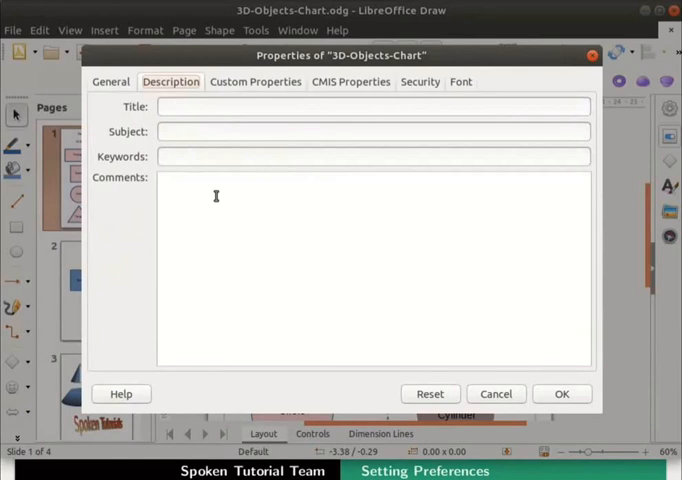
click(183, 106)
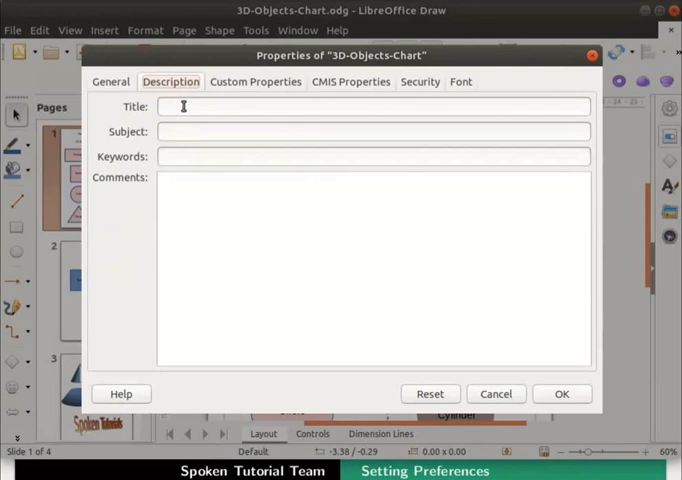
text(3D Objects Chart)
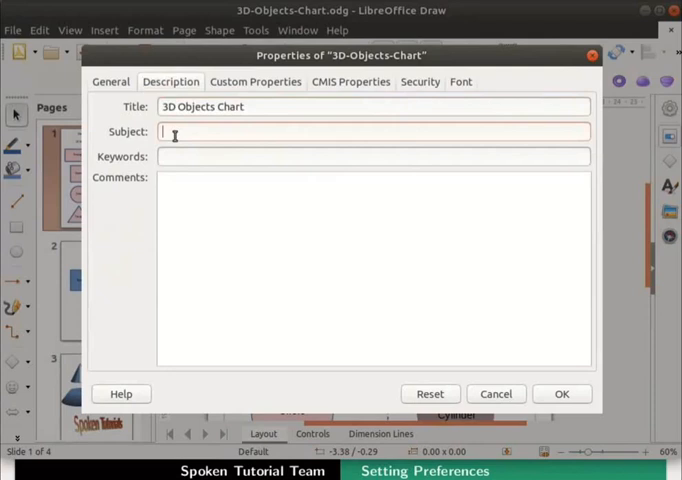
text(3D Objects Comparisions)
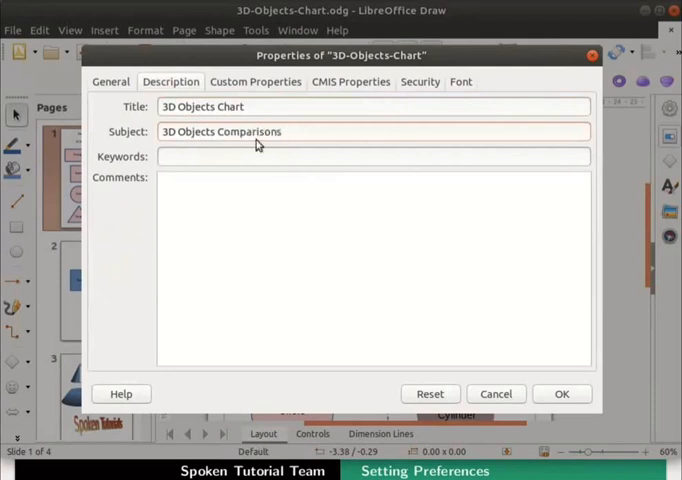
text(3D, 3D Effects)
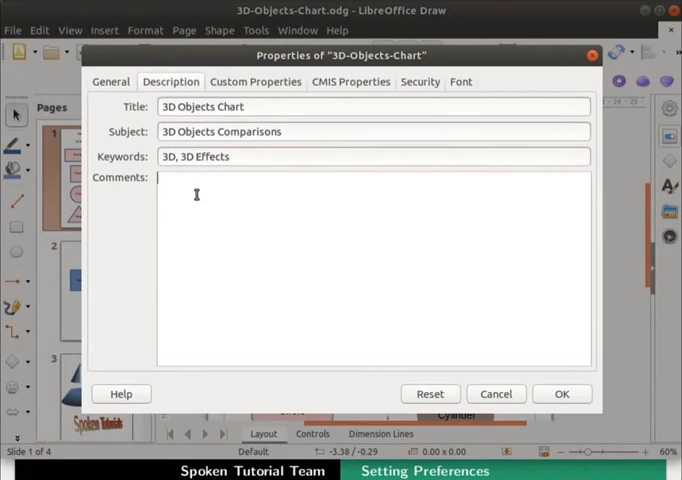
text(Learning about File Properties)
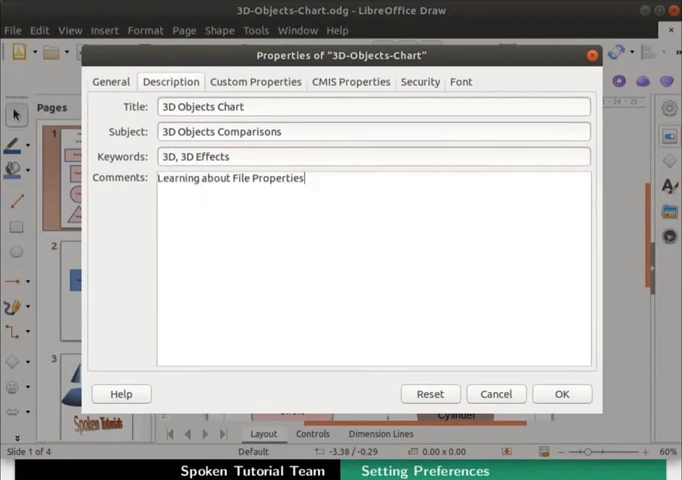
text(.)
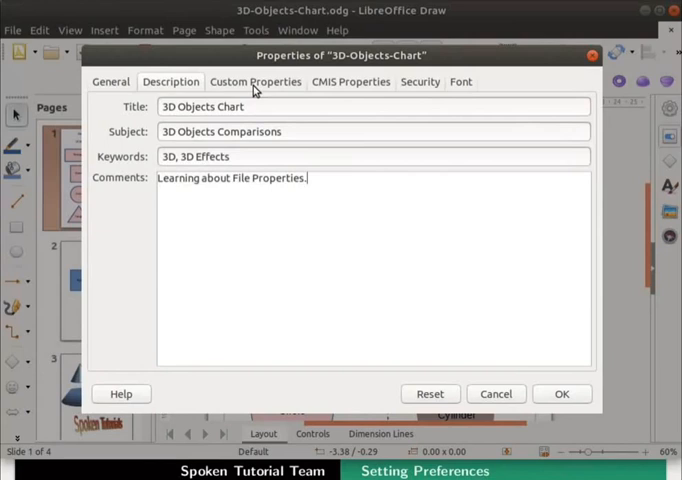
Add a 'Date completed' DateTime custom property valued 17/09/2021 10:30:33
click(255, 81)
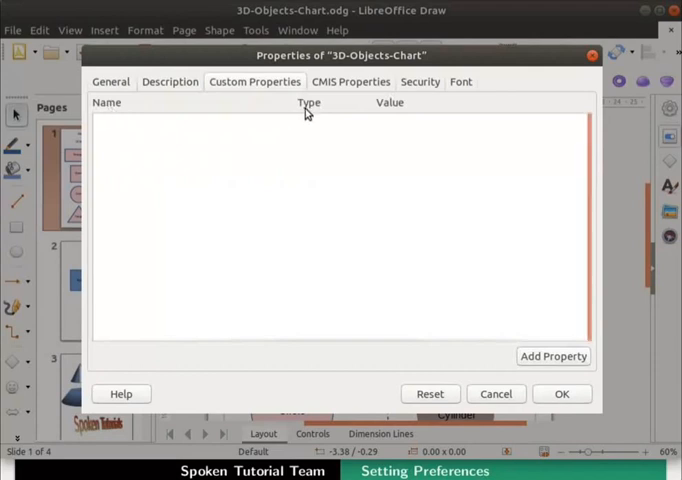
mouse_move(375, 118)
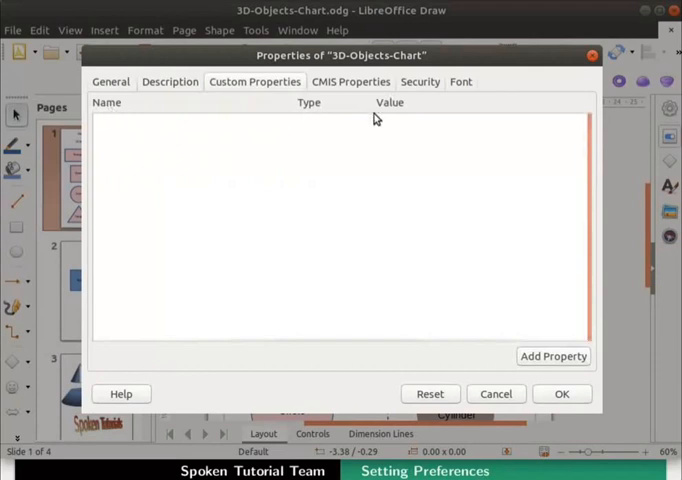
mouse_move(540, 377)
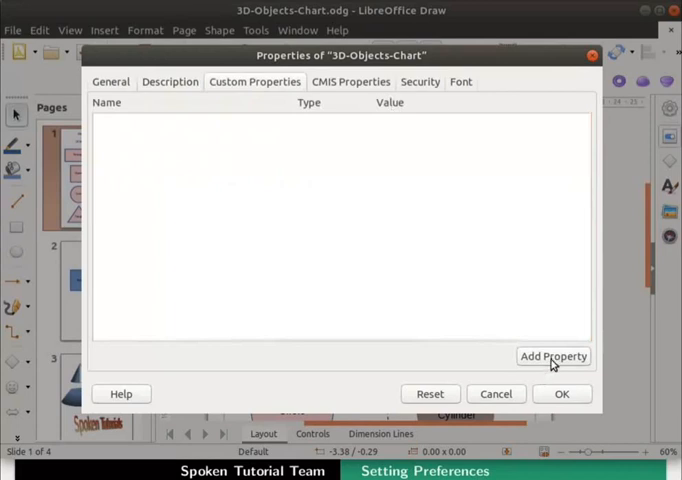
click(553, 356)
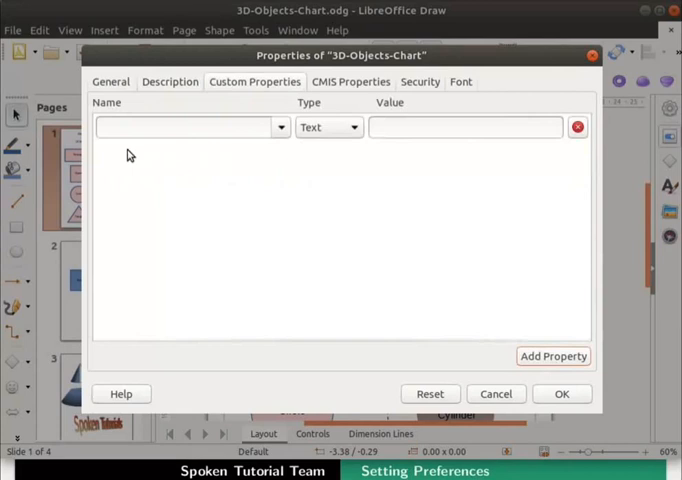
mouse_move(309, 145)
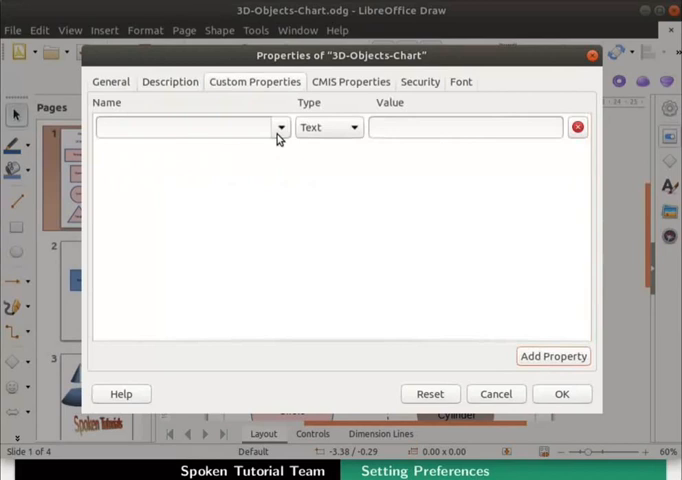
click(281, 127)
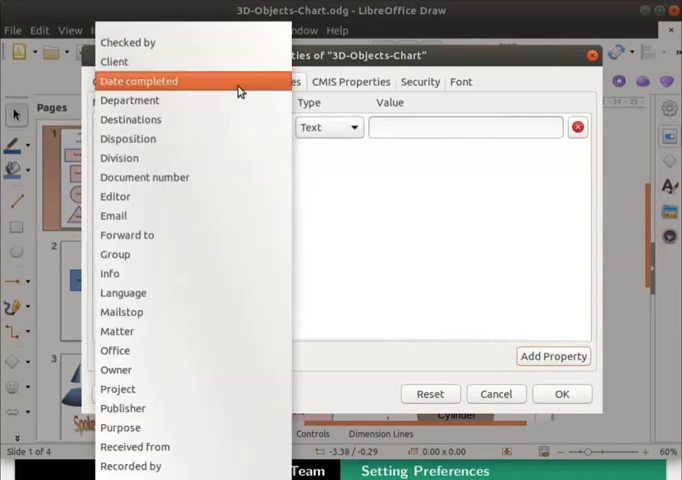
click(140, 81)
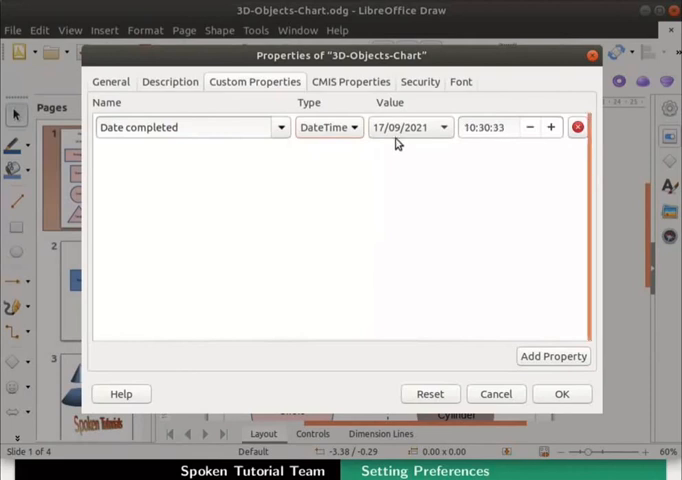
click(490, 127)
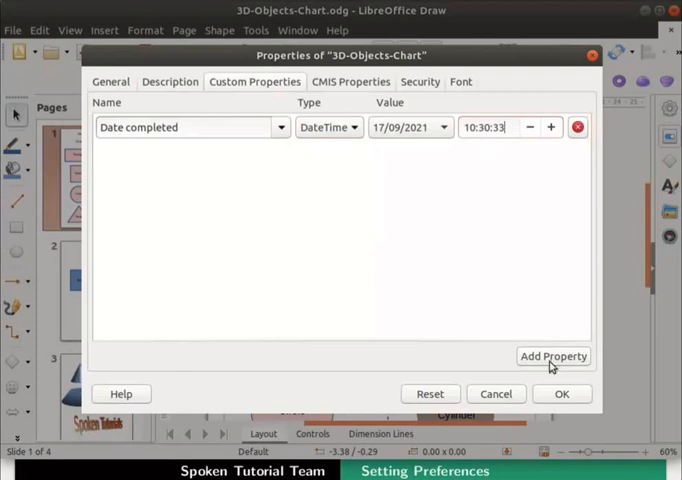
Add a 'Checked by' Text custom property valued 'Reviewer 1' and confirm with OK
click(553, 356)
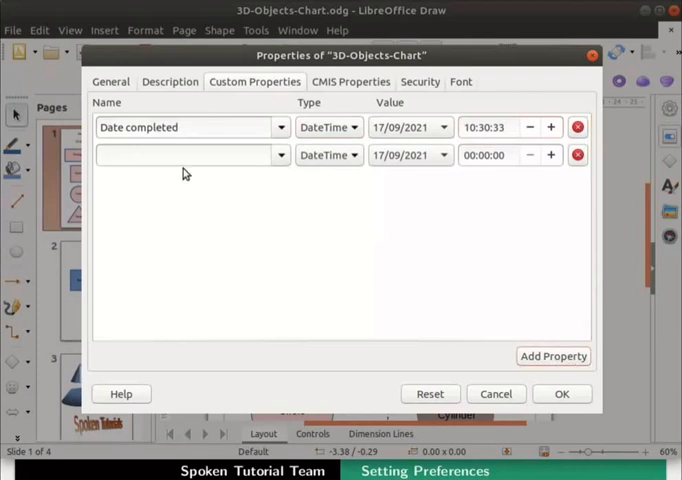
mouse_move(482, 176)
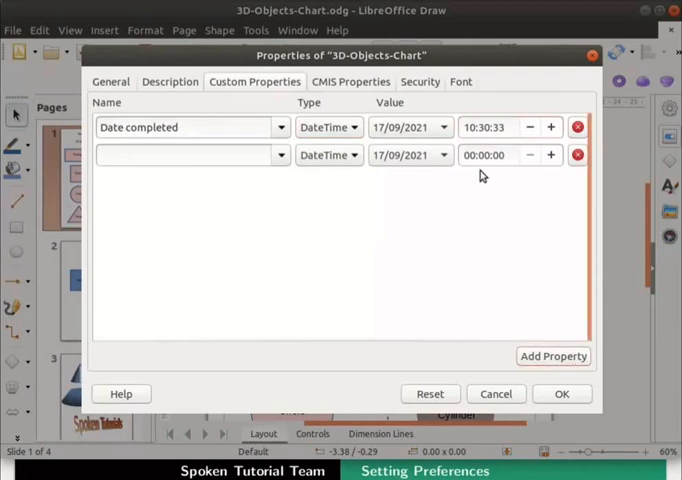
click(185, 155)
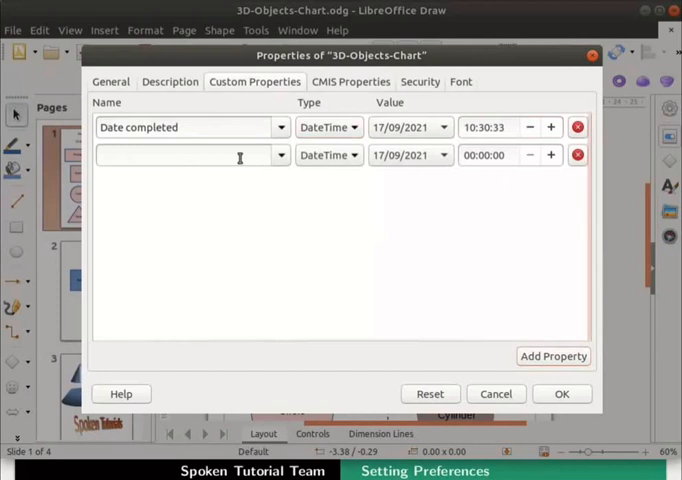
click(280, 155)
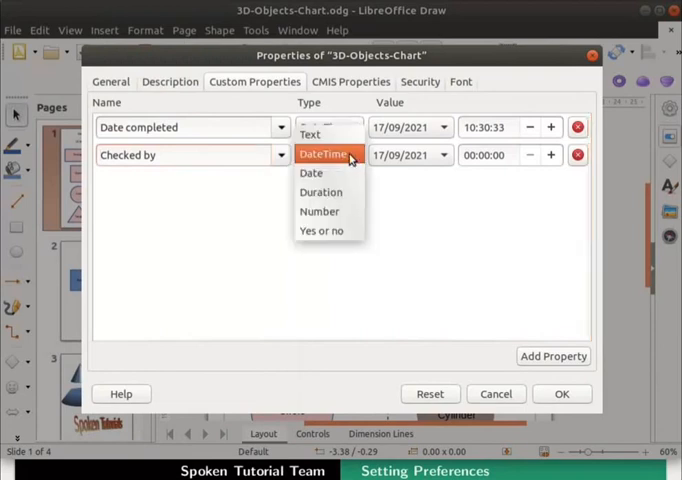
click(310, 134)
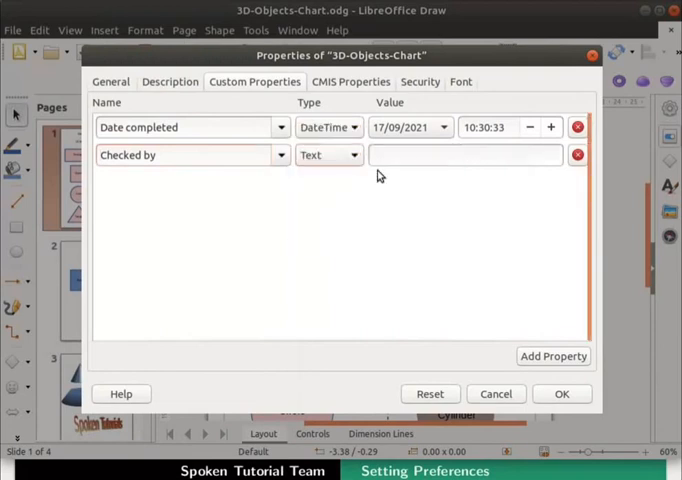
click(465, 155)
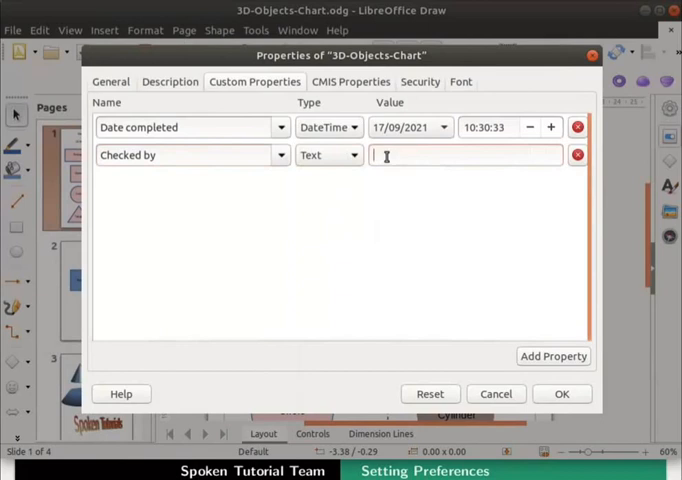
text(Reviewer 1)
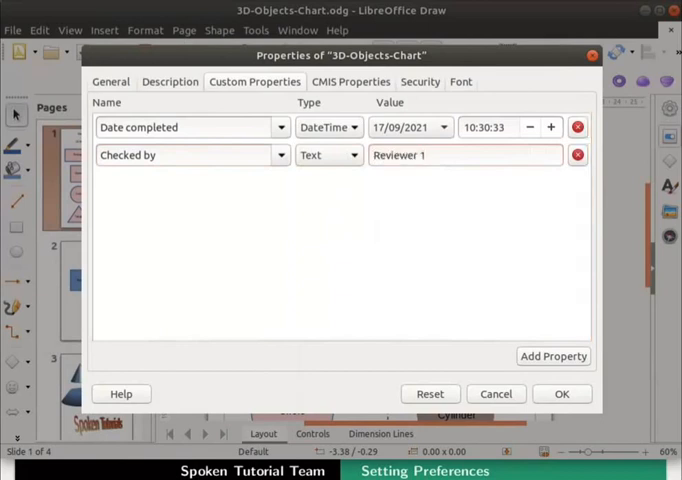
mouse_move(551, 400)
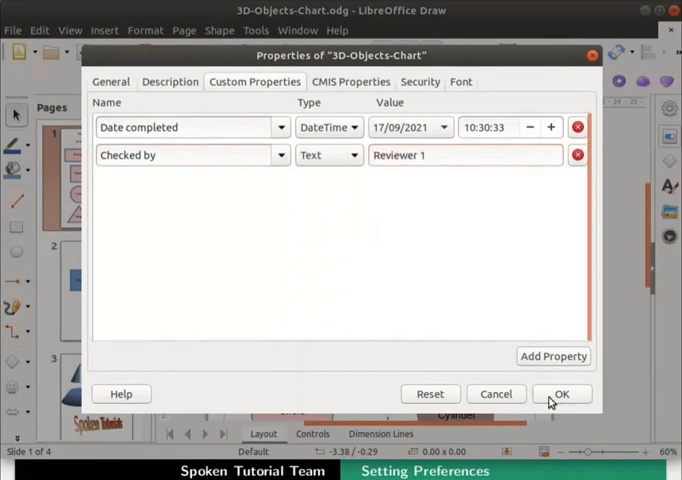
click(562, 394)
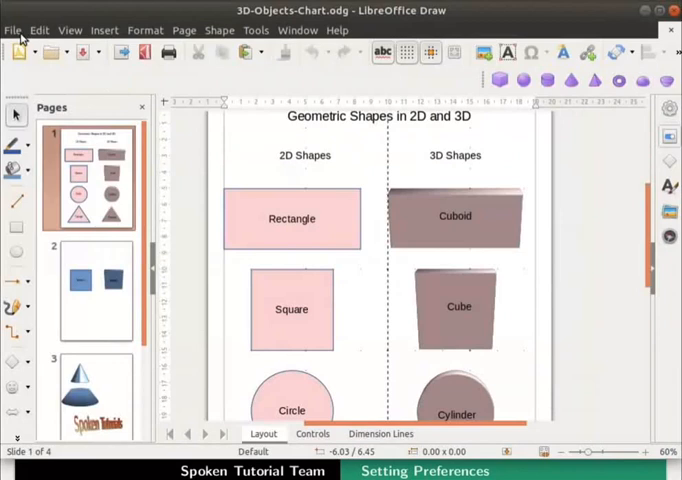
Remove the 'Checked by' custom property, keeping only Date completed, and confirm
click(13, 30)
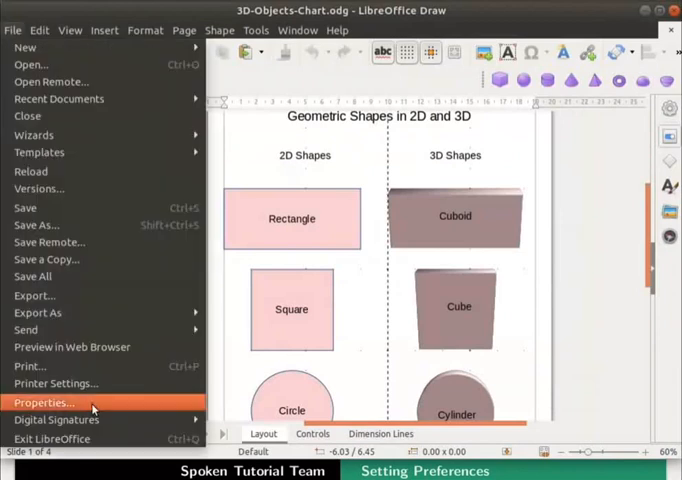
click(43, 402)
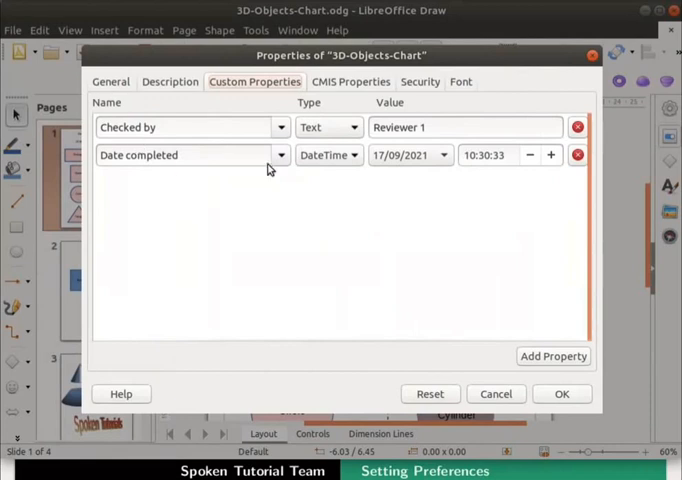
mouse_move(211, 153)
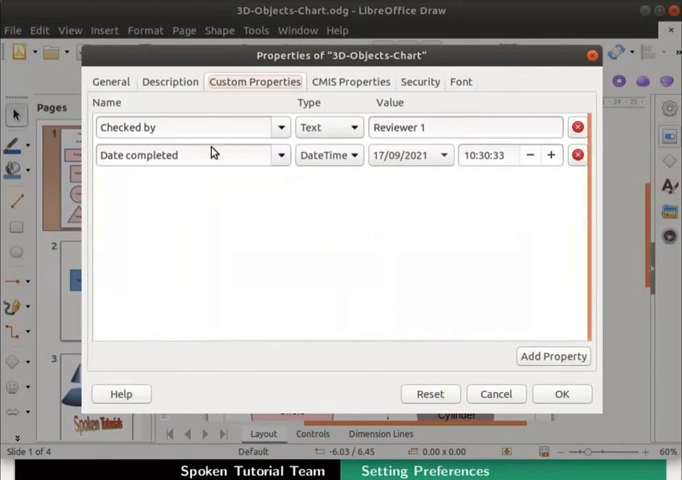
mouse_move(184, 130)
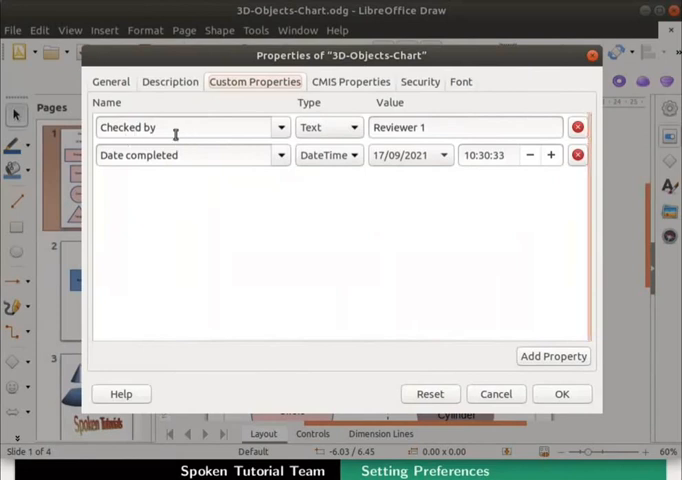
mouse_move(578, 127)
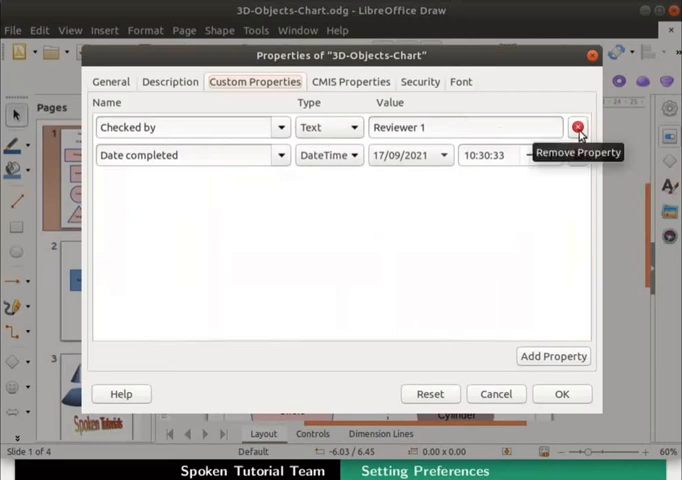
click(578, 127)
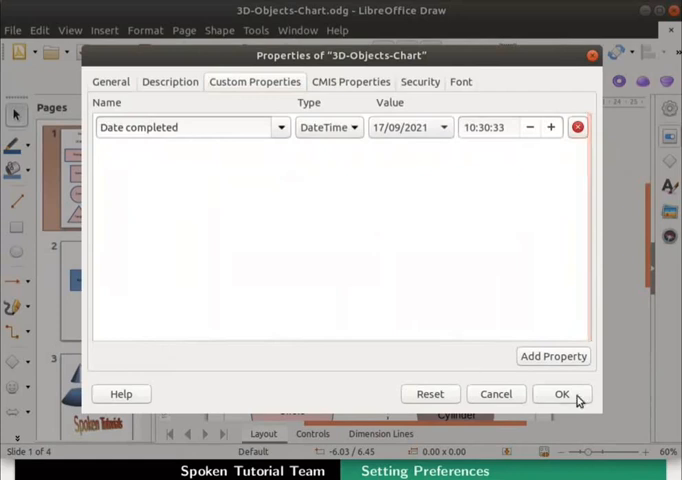
click(561, 394)
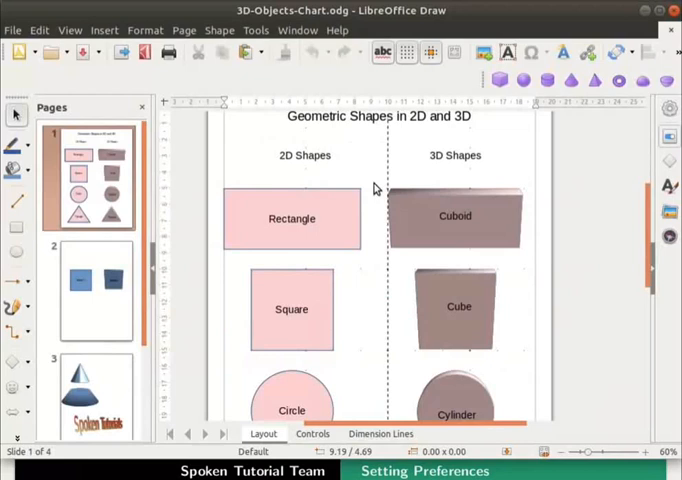
mouse_move(14, 30)
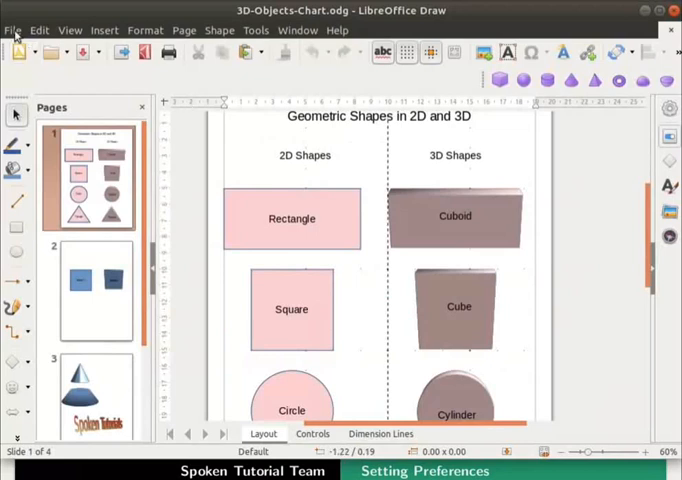
click(13, 29)
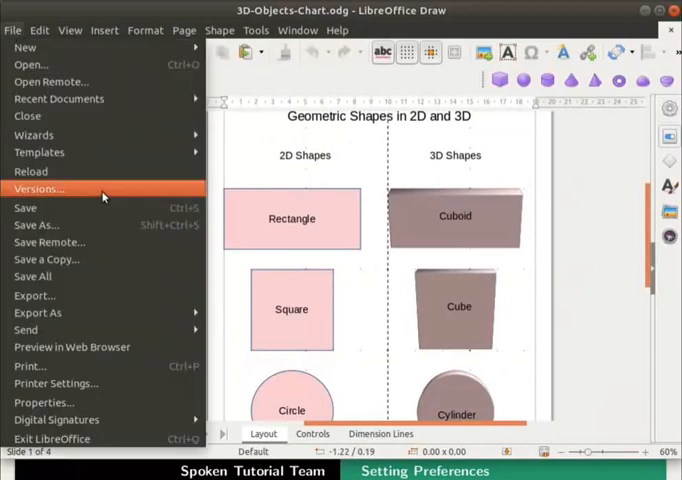
Save a new document version with the comment 'Version 1' and close the version list
click(39, 188)
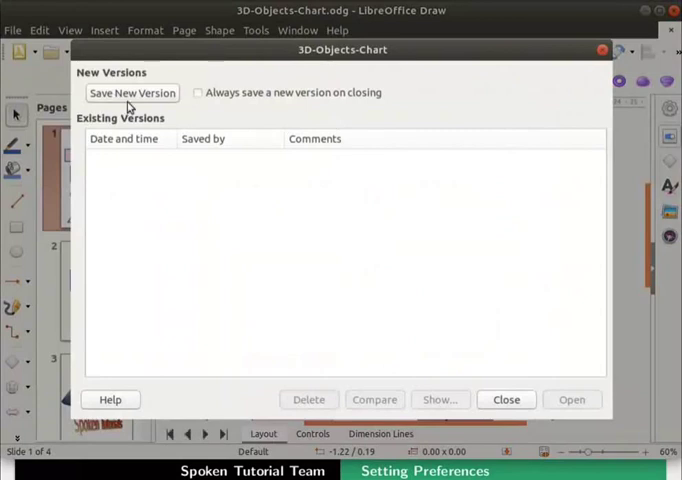
mouse_move(120, 98)
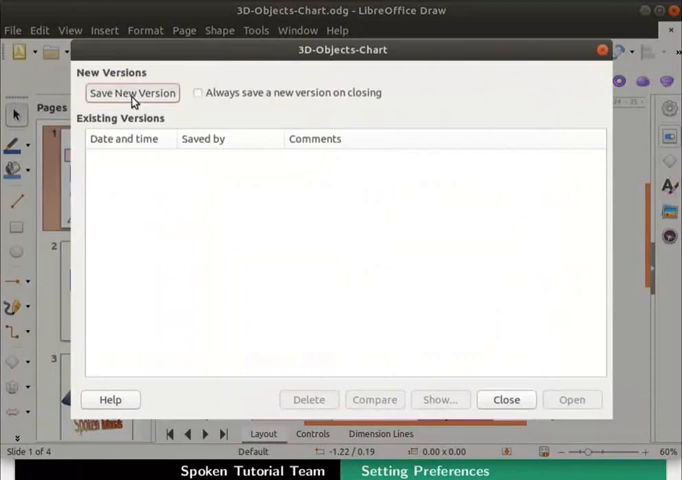
click(131, 92)
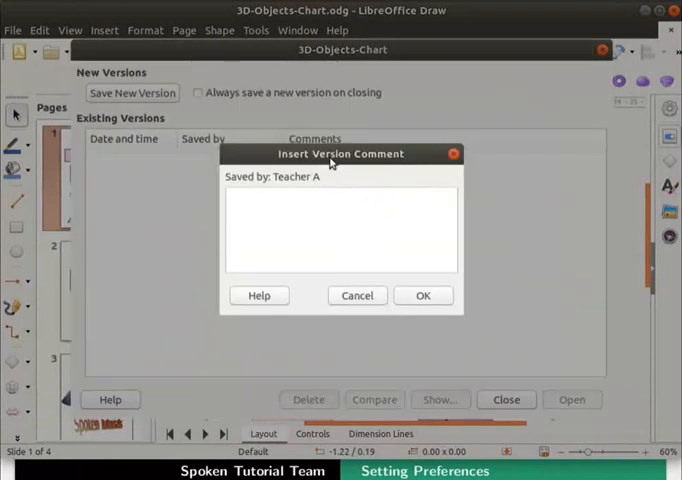
click(340, 230)
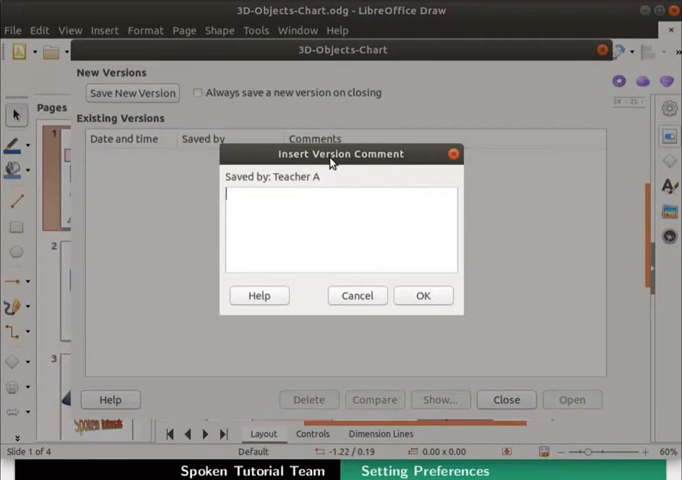
text(Version 1)
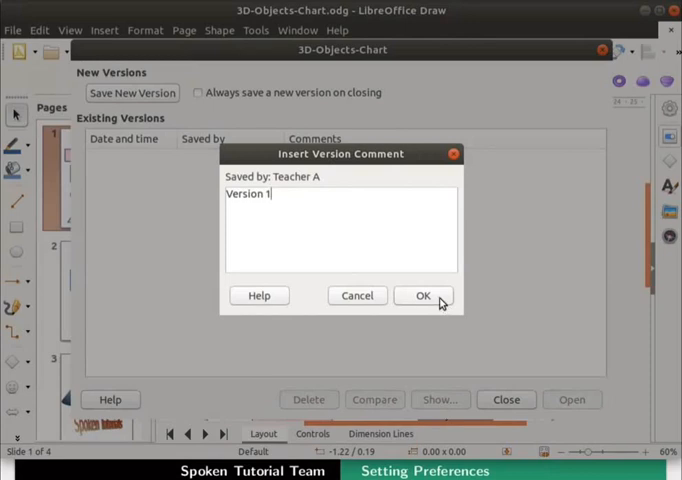
click(424, 295)
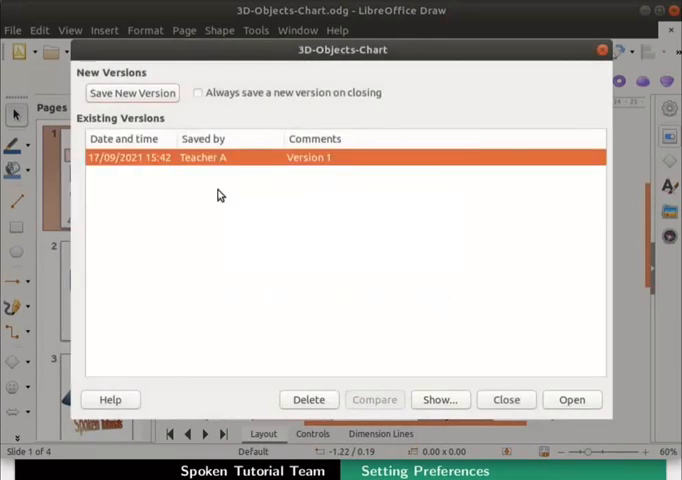
mouse_move(212, 180)
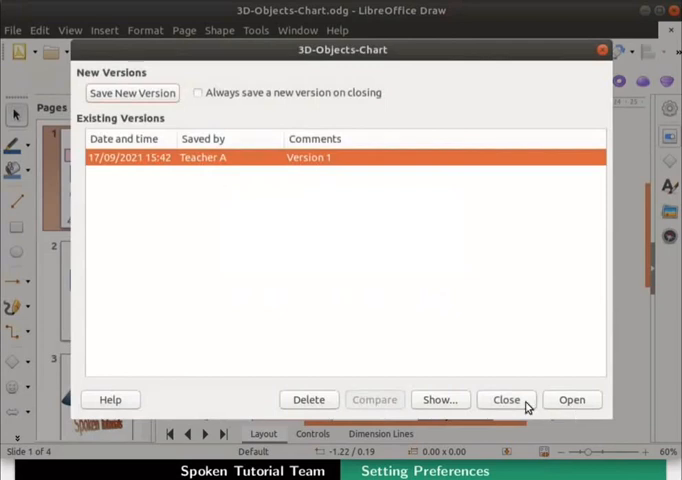
click(505, 399)
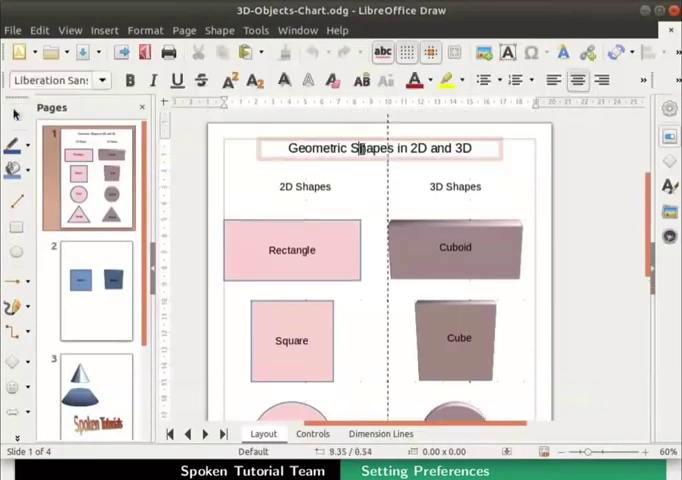
Change the page heading to 'Geometry in 2D Shapes and 3D Shapes' in blue
double_click(360, 148)
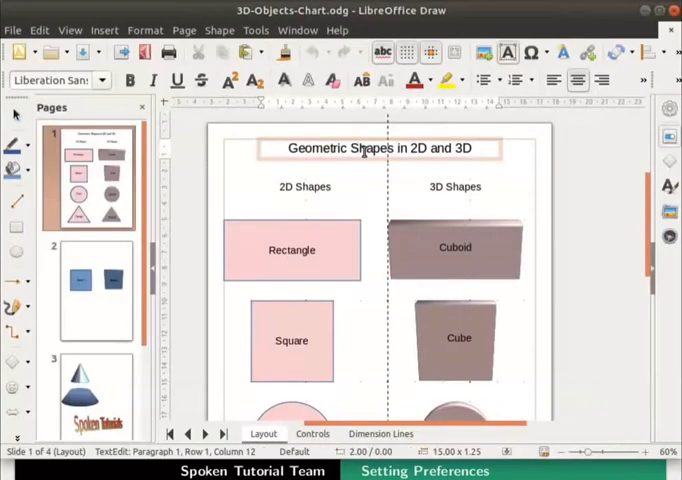
text(Geometry in 2D Shapes and 3D Shapes)
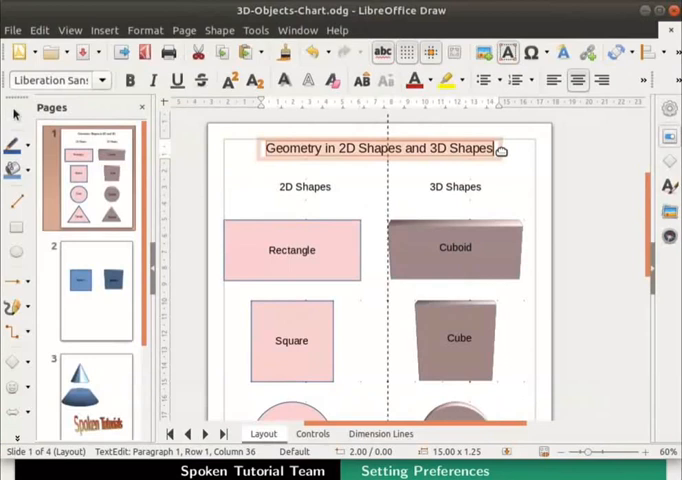
click(668, 139)
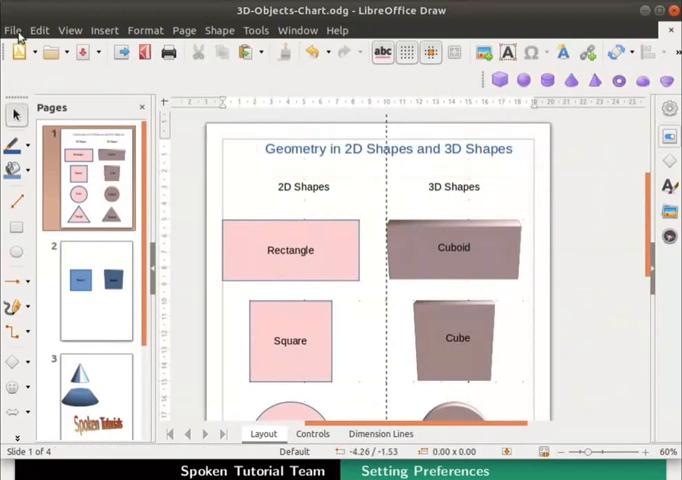
Save another version with the comment 'Version 2', confirming the save prompt
click(13, 30)
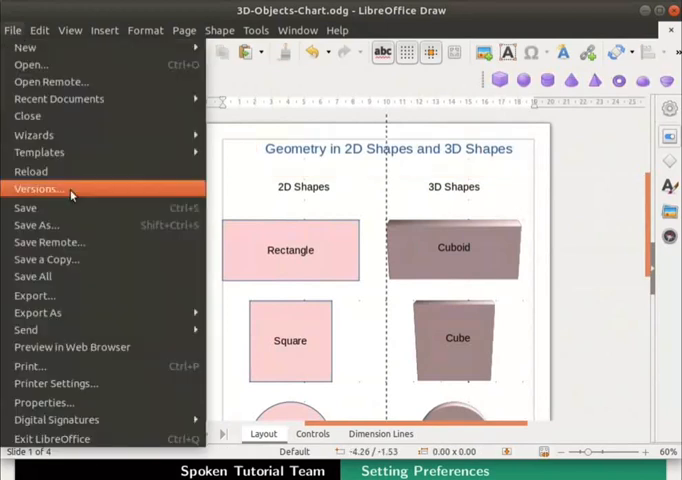
click(42, 188)
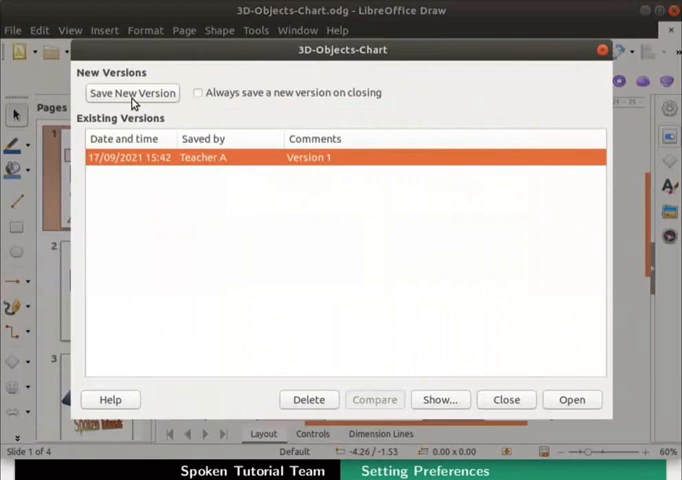
click(131, 92)
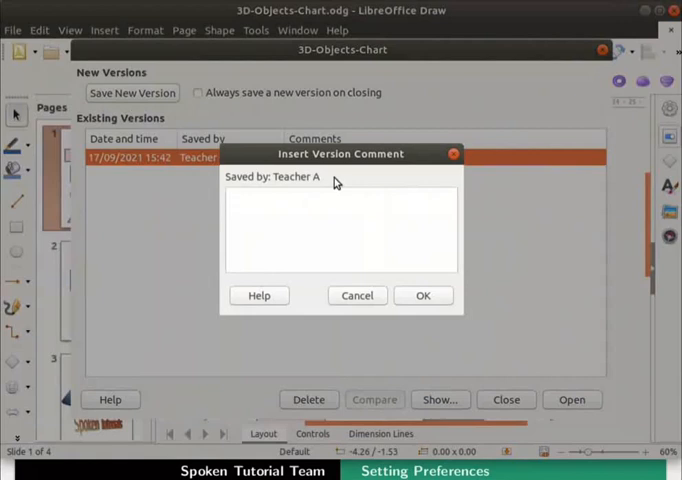
text(Version 2)
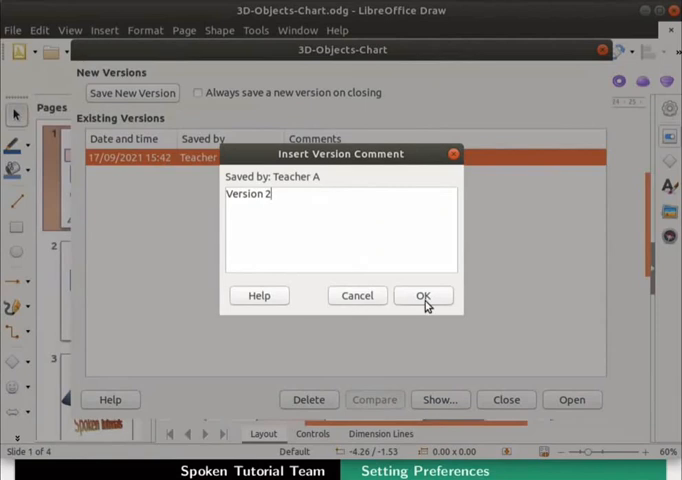
click(422, 295)
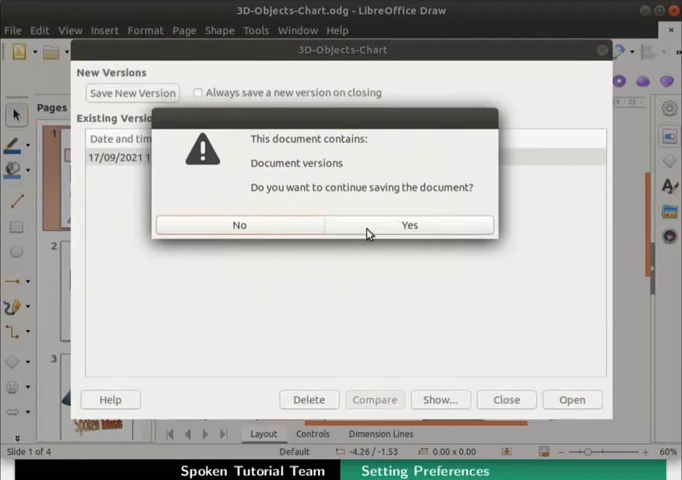
click(409, 224)
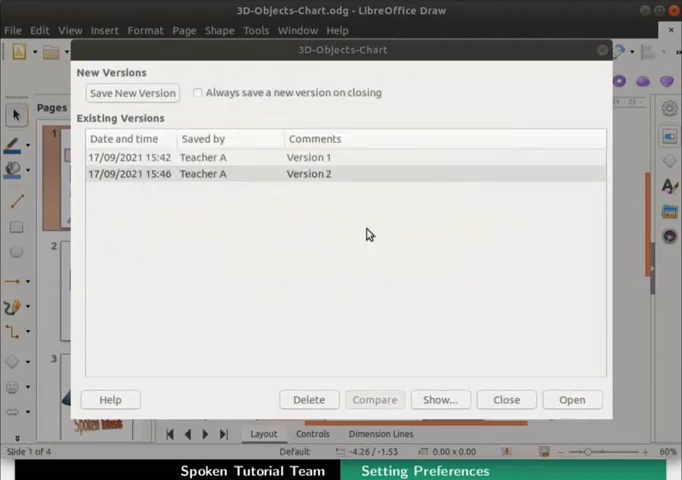
mouse_move(166, 173)
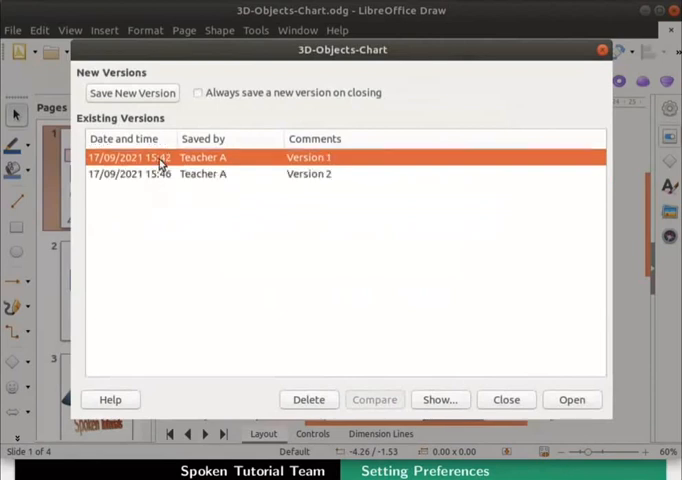
mouse_move(157, 182)
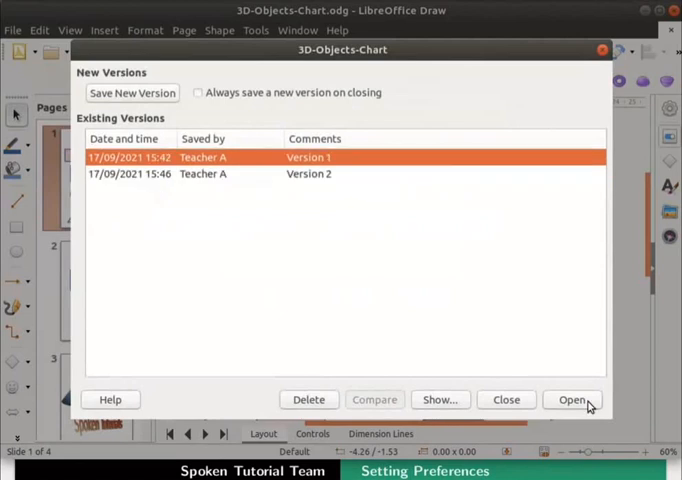
View Version 1 as a read-only copy, then return to the current drawing
click(571, 399)
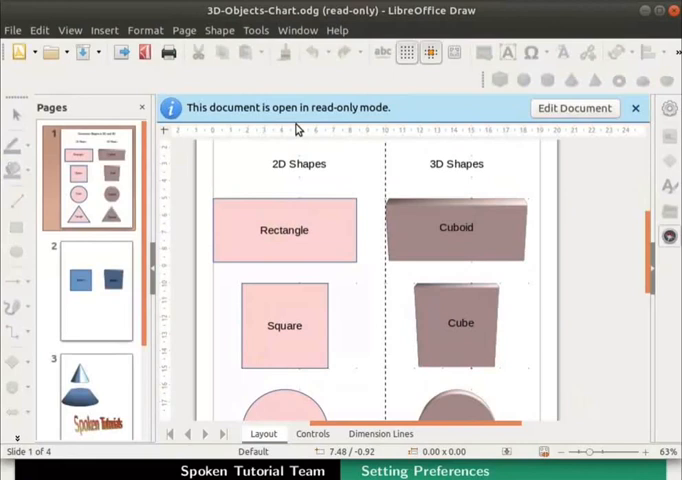
mouse_move(672, 11)
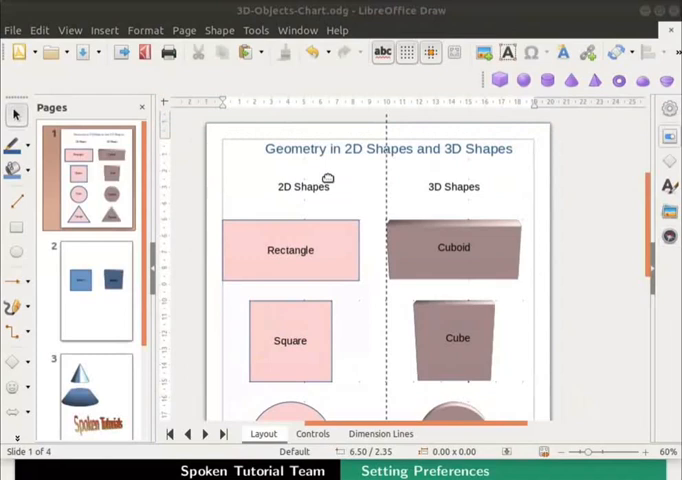
click(13, 30)
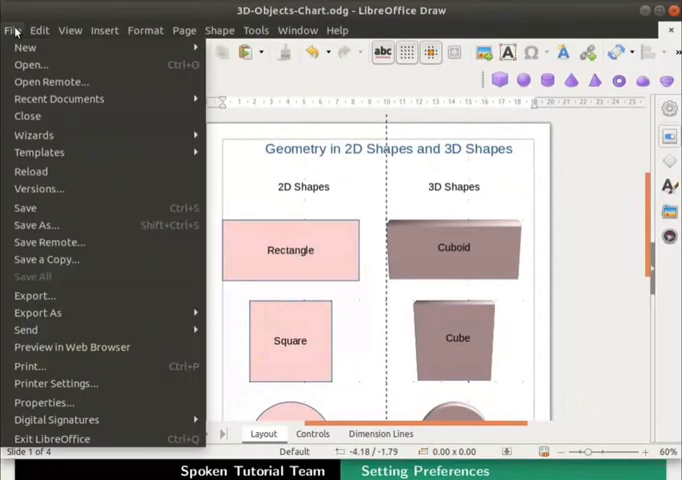
mouse_move(77, 190)
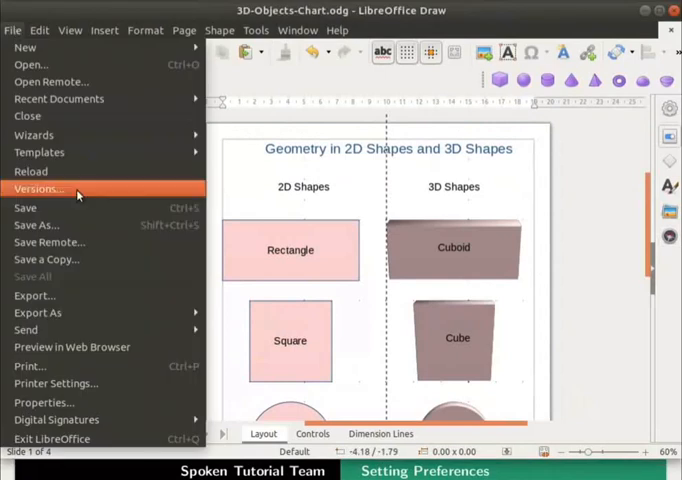
Enable 'Always save a new version on closing' in the version history
click(39, 188)
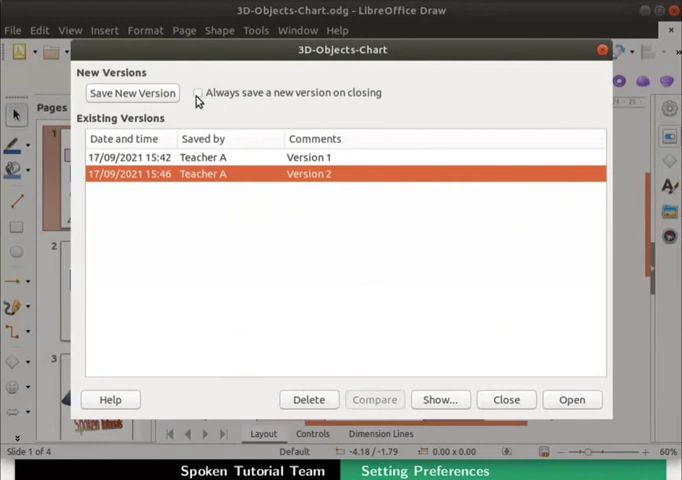
click(199, 92)
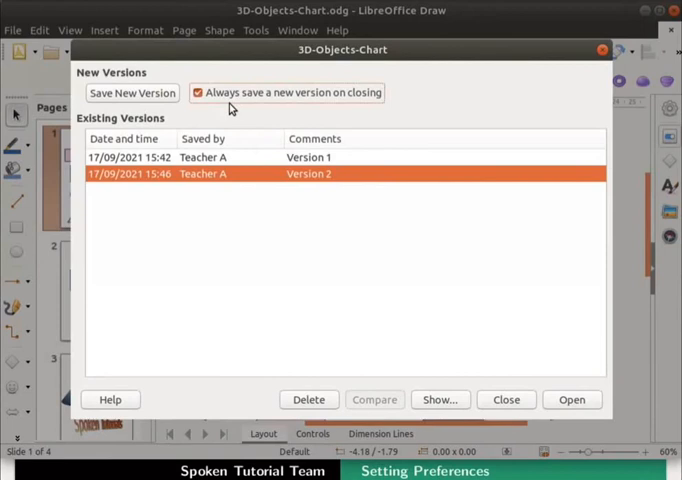
mouse_move(426, 361)
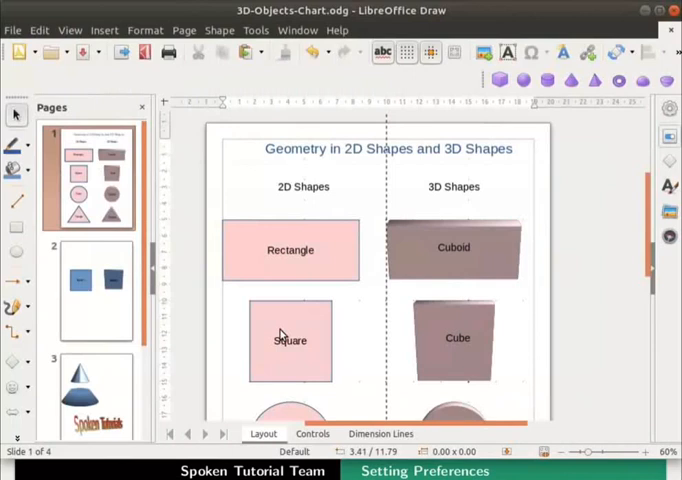
Switch the drawing display from colour to Grayscale via View > Color/Grayscale
click(69, 30)
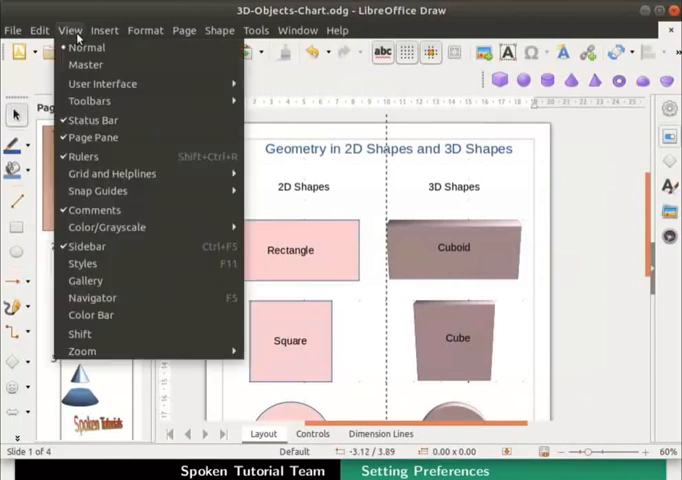
mouse_move(107, 227)
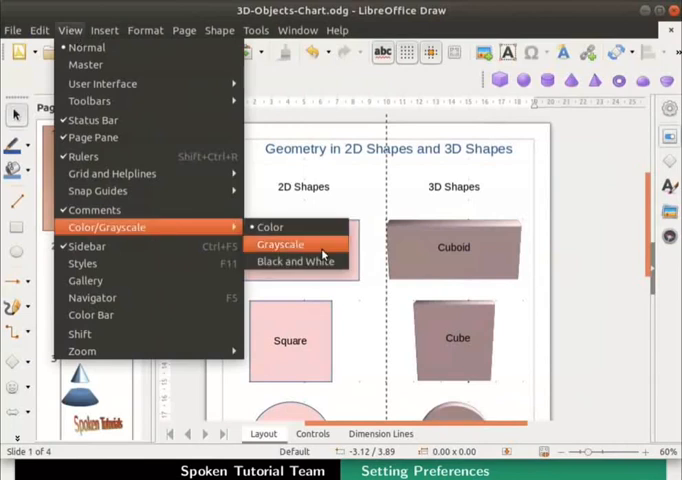
click(280, 244)
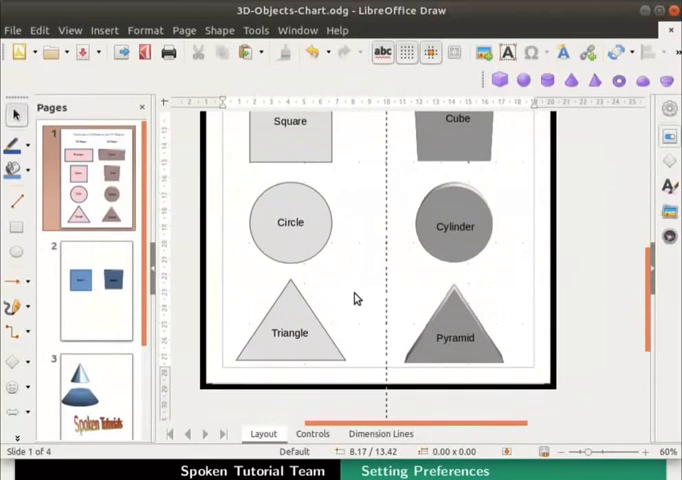
click(87, 288)
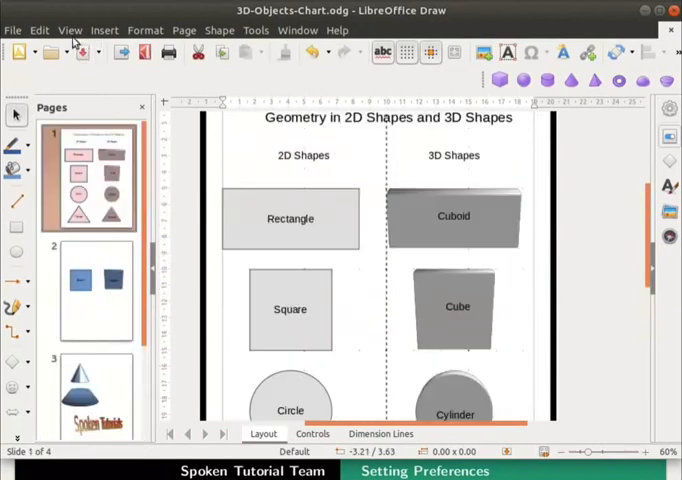
Preview the drawing in Black and White, then switch the display back to Color
click(67, 30)
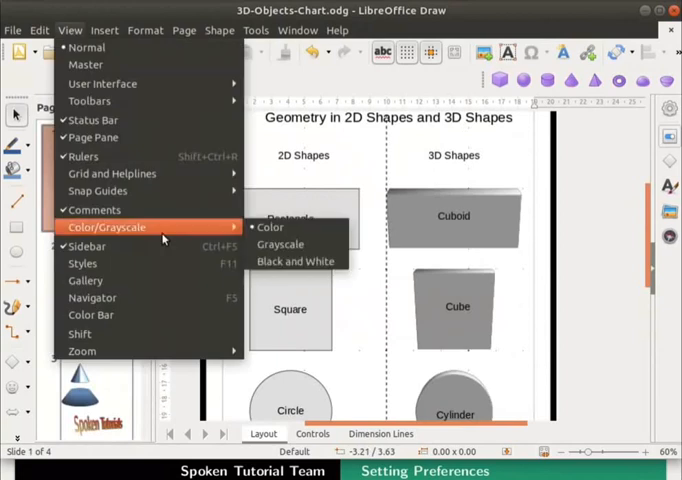
mouse_move(295, 261)
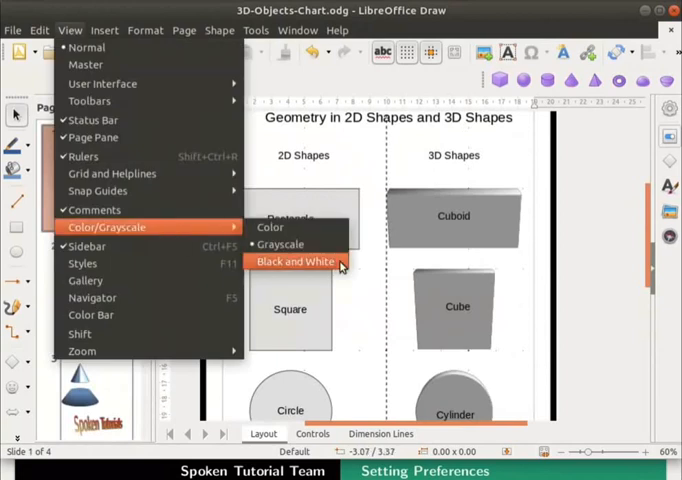
click(294, 261)
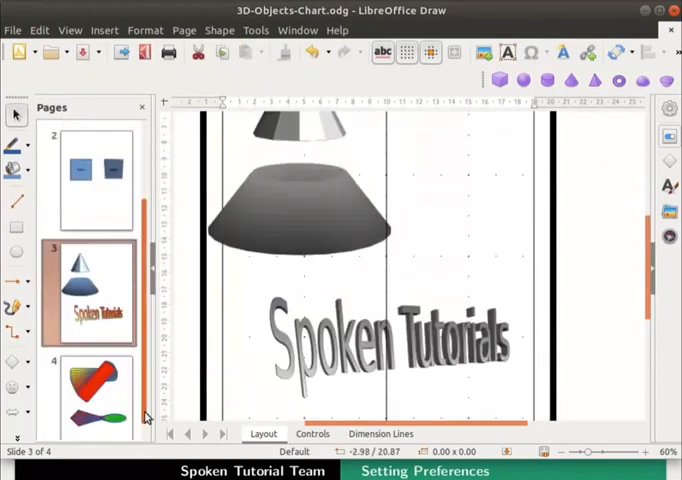
click(69, 30)
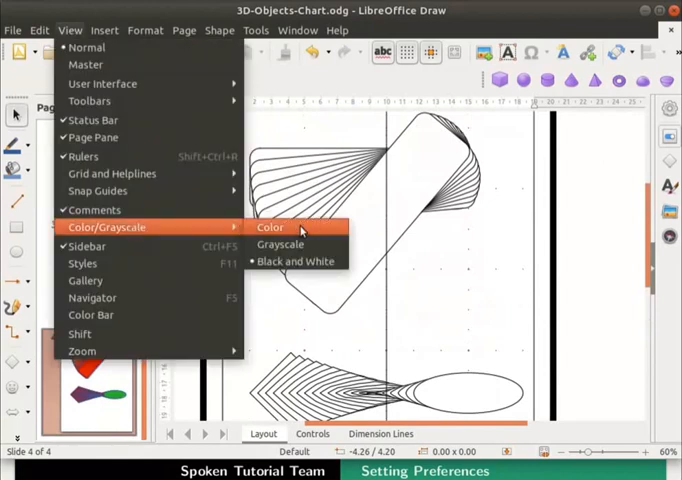
click(270, 227)
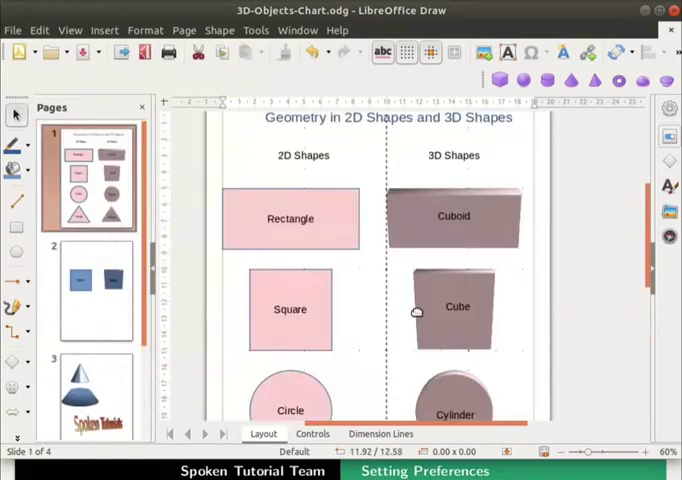
Save with Ctrl+S, confirming Yes to keep the document's versions
key(ctrl+s)
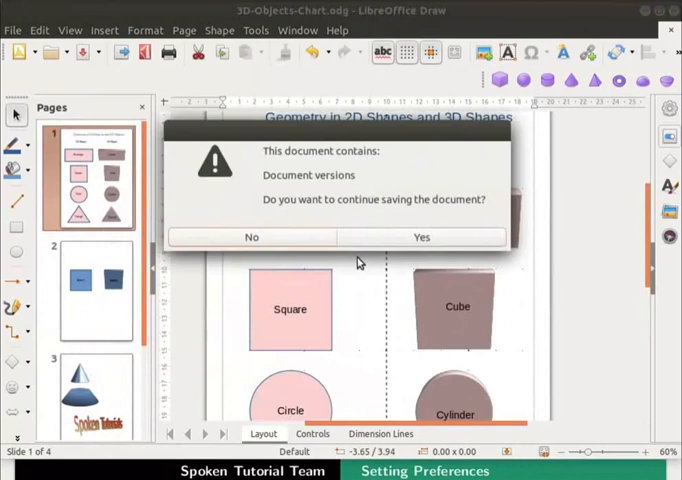
mouse_move(388, 243)
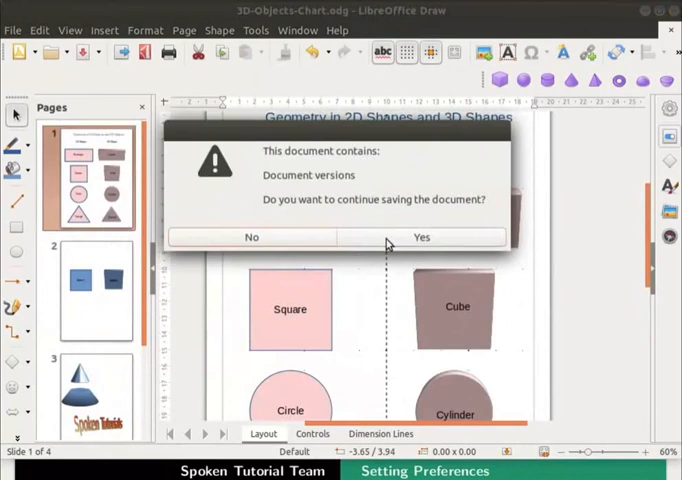
mouse_move(394, 238)
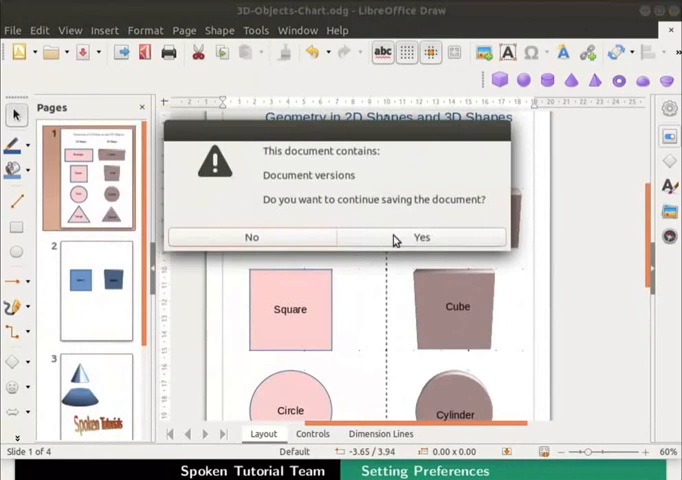
click(421, 237)
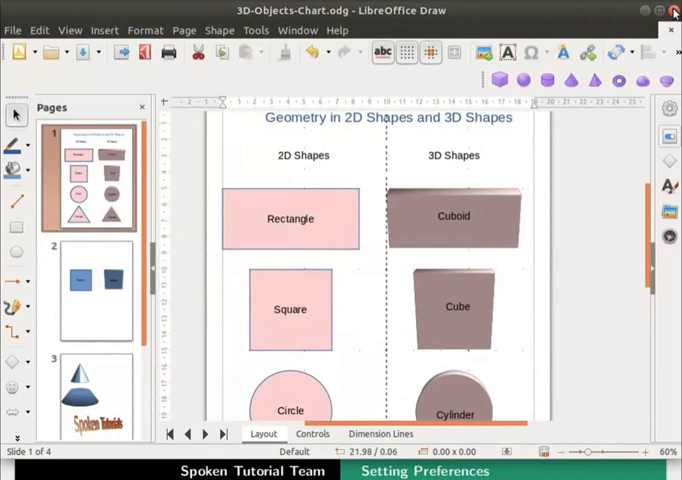